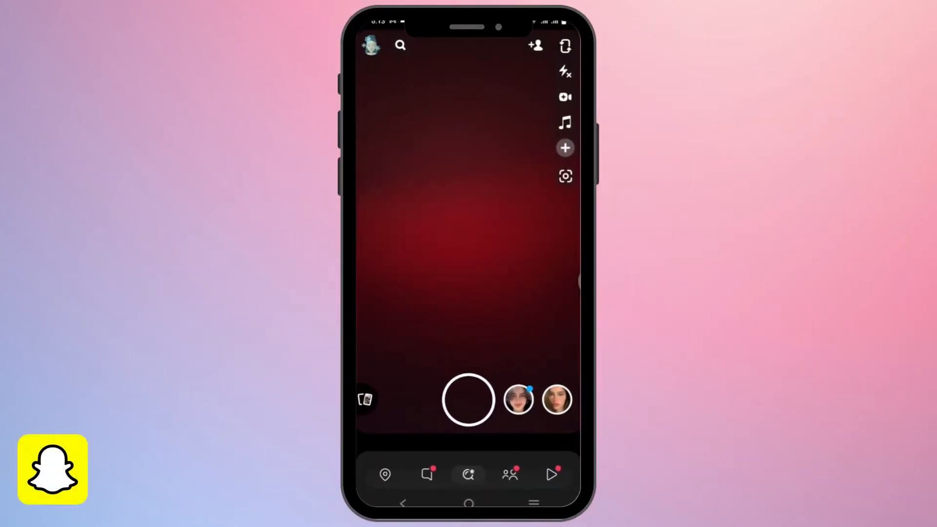
Go to the Chat screen and start a new chat from the friends list
{"action": "left_click", "coordinate": [426, 476]}
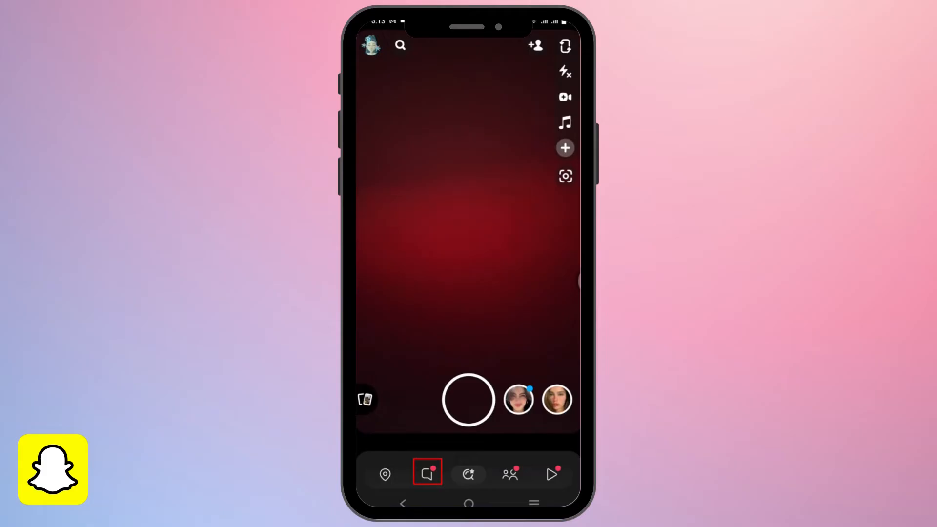
{"action": "left_click", "coordinate": [426, 475]}
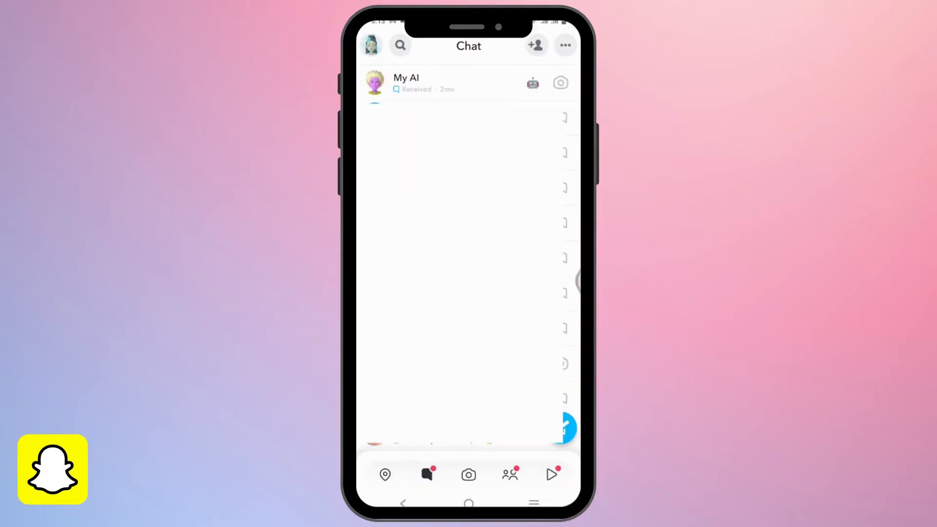
{"action": "left_click", "coordinate": [535, 45]}
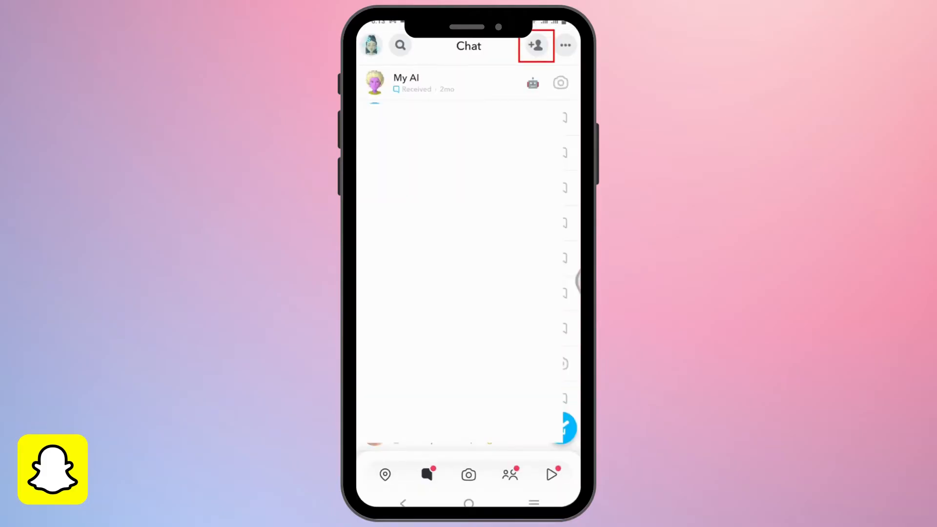
{"action": "left_click", "coordinate": [536, 46]}
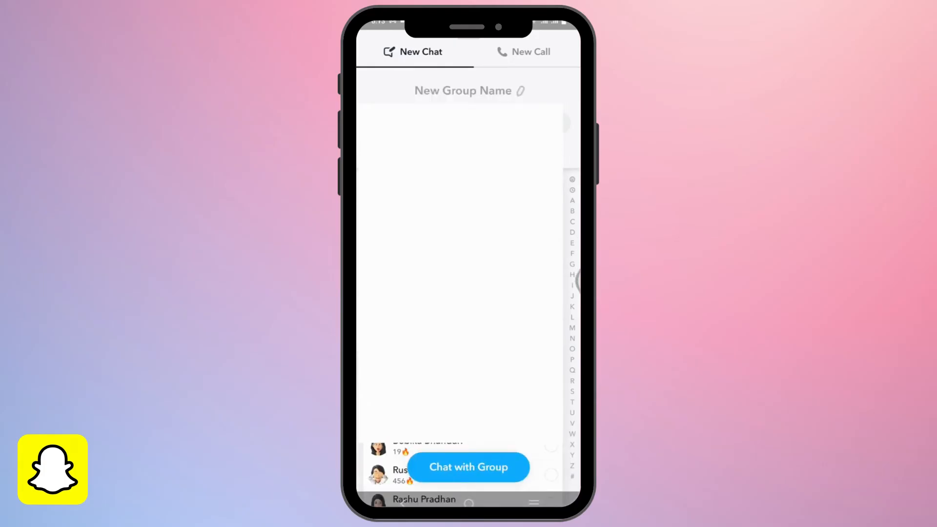
Select the 'New Group Name' field so the group name can be entered
{"action": "left_click", "coordinate": [463, 89]}
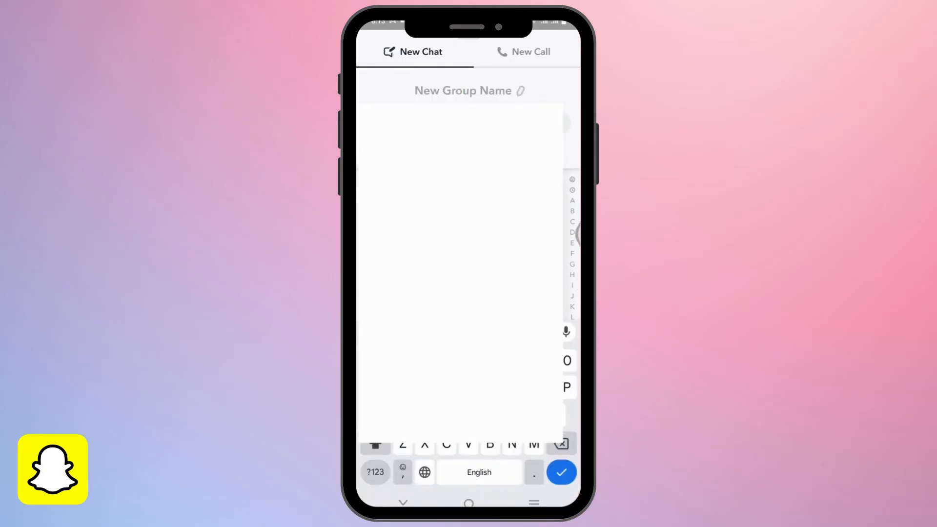